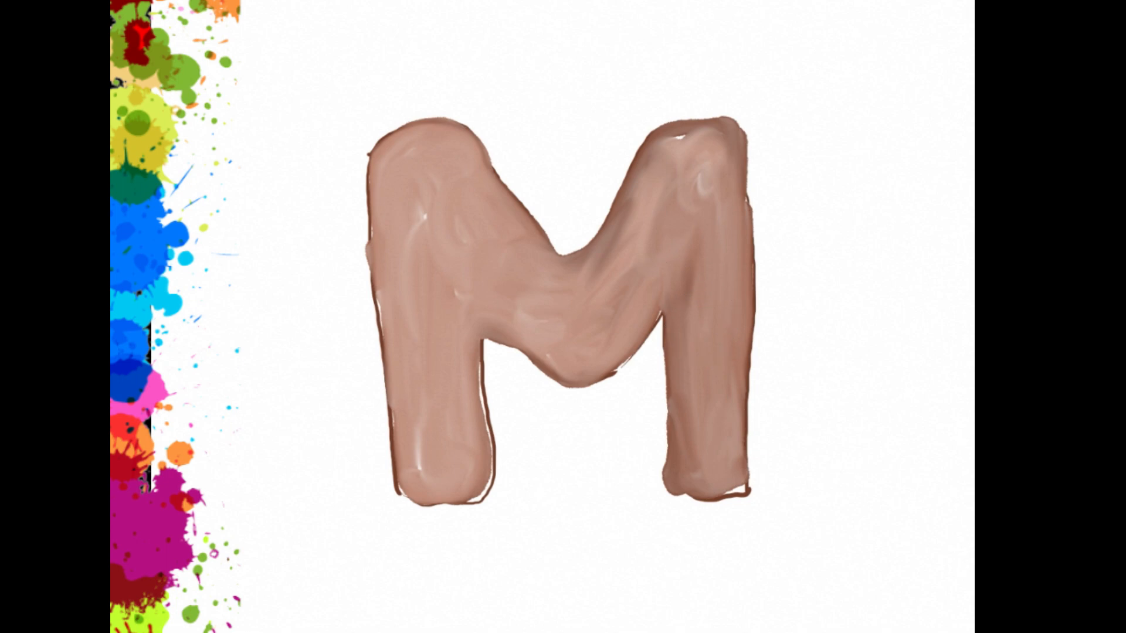
# Step: Paint details onto the brown letter M to turn it into a monkey
pyautogui.click(517, 285)
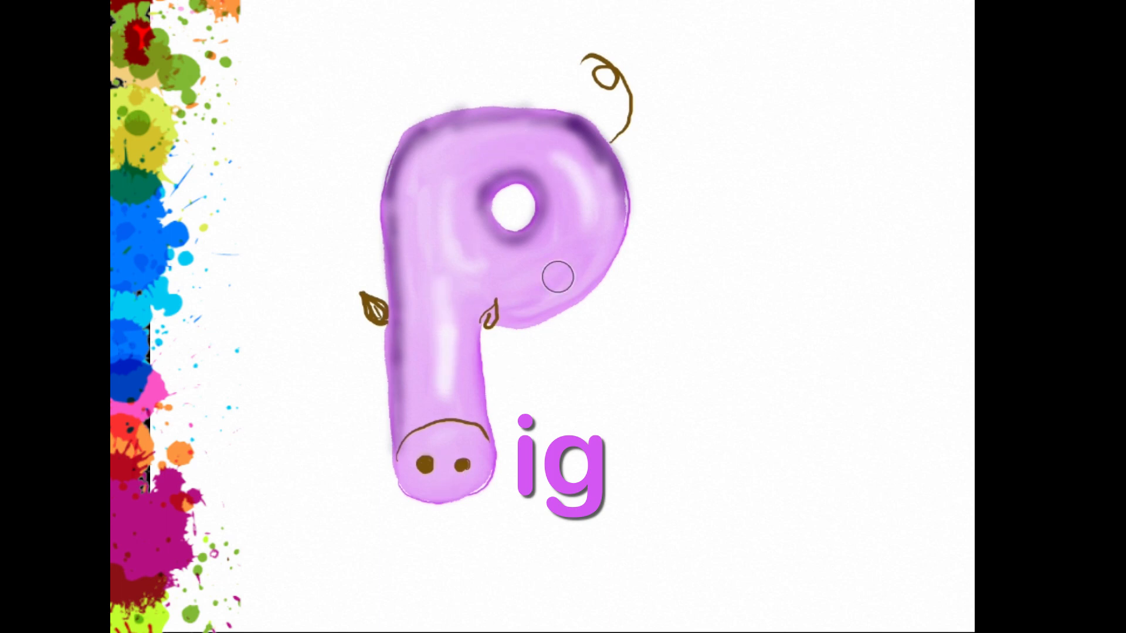
pyautogui.moveTo(559, 276)
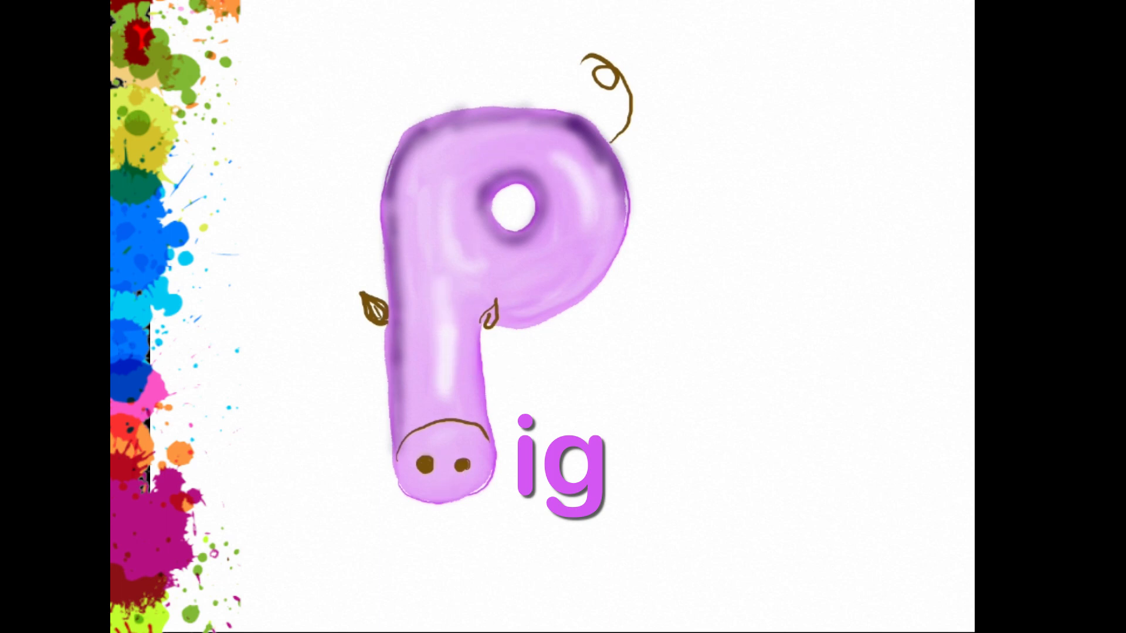